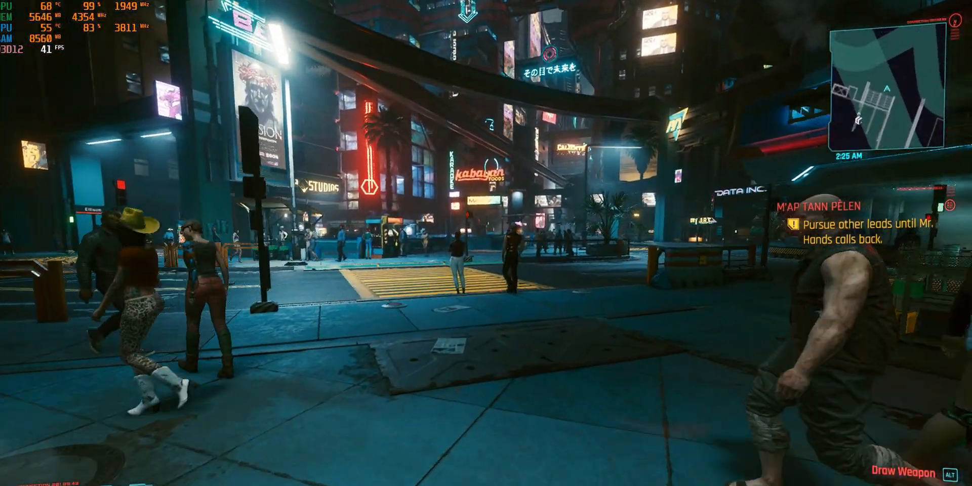
mouse_move(487, 244)
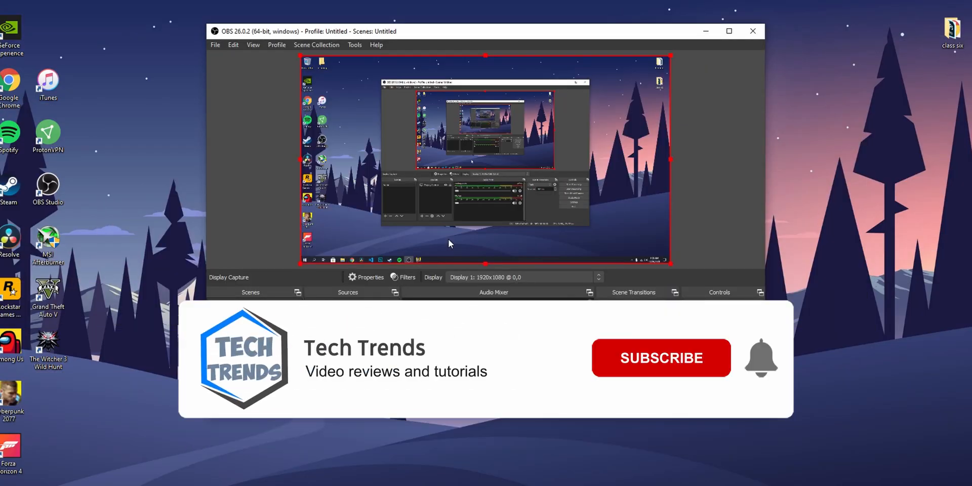
Download OBS Studio for Windows and cancel the Auto-Configuration Wizard on first launch
left_click(660, 358)
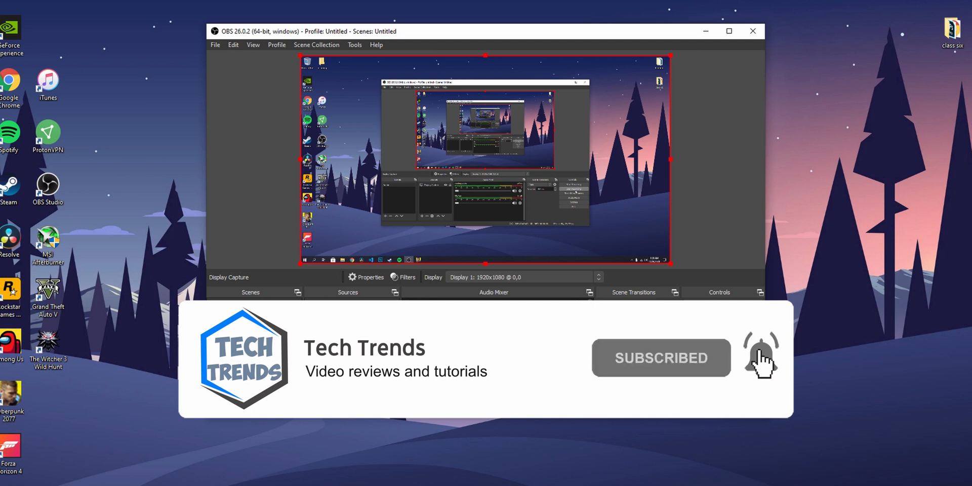
mouse_move(829, 400)
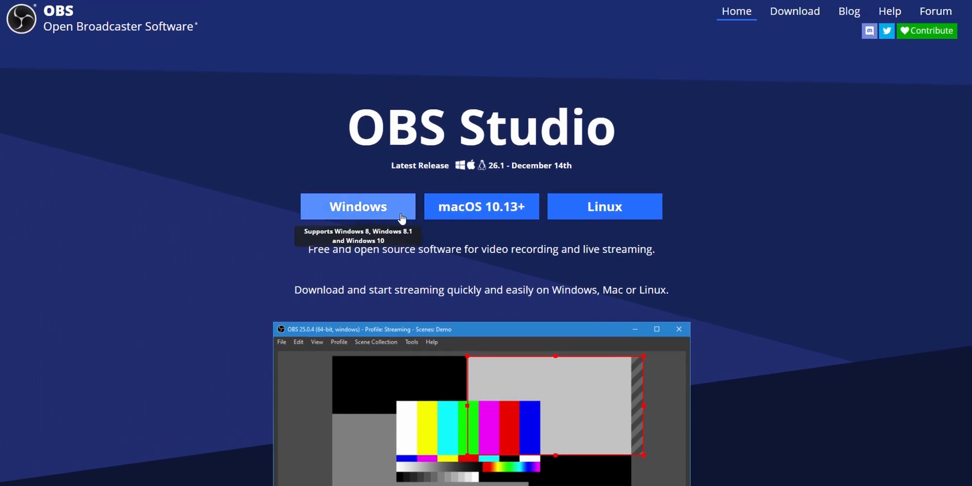
left_click(358, 207)
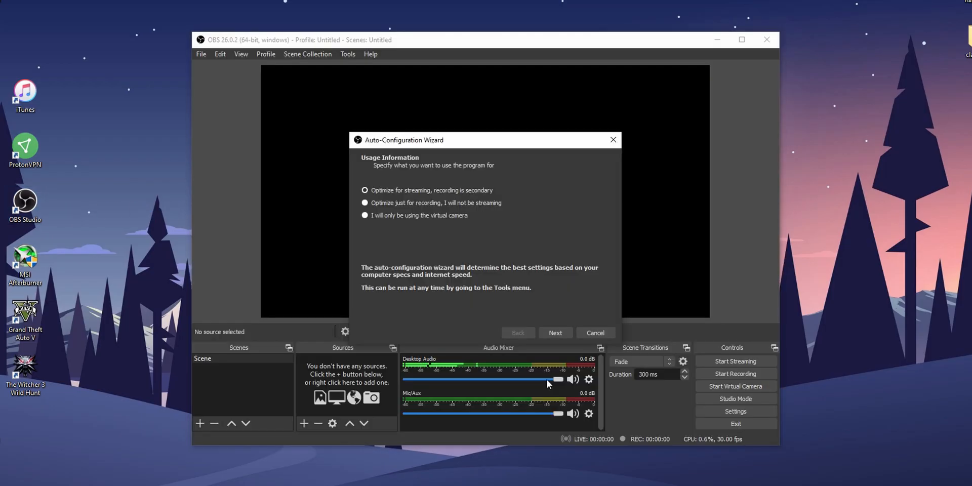
left_click(595, 333)
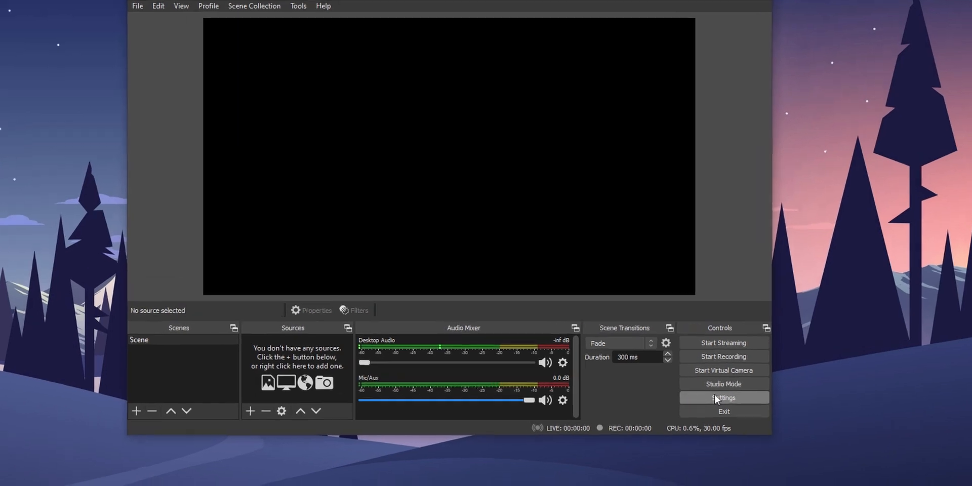
In Settings, show the Stream page and keep Twitch as the streaming service
left_click(724, 397)
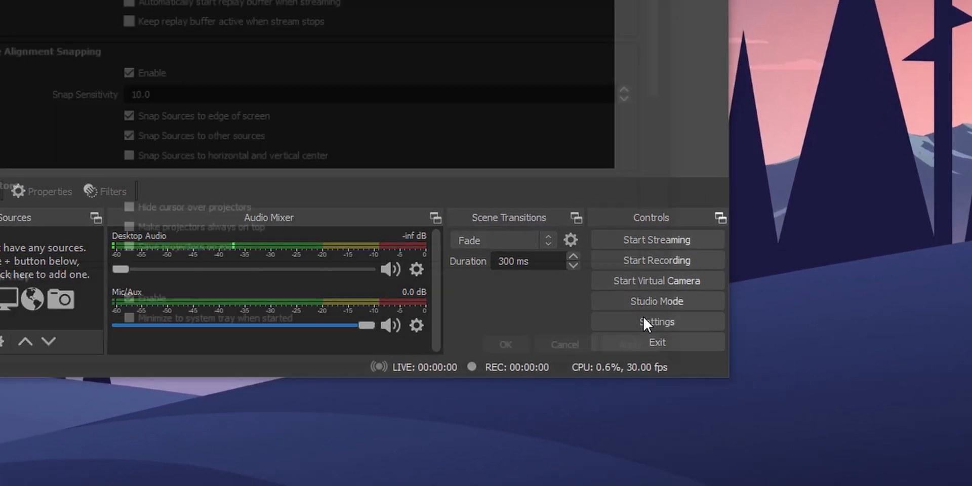
left_click(657, 322)
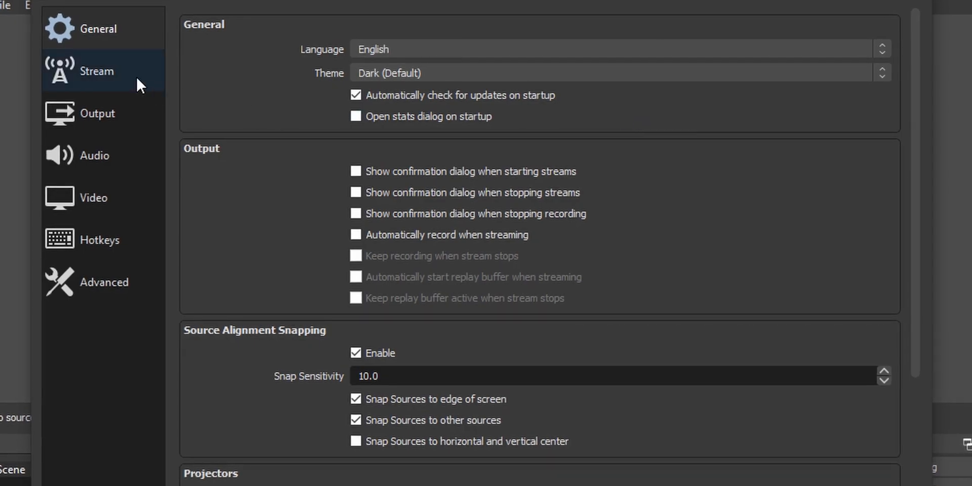
left_click(96, 71)
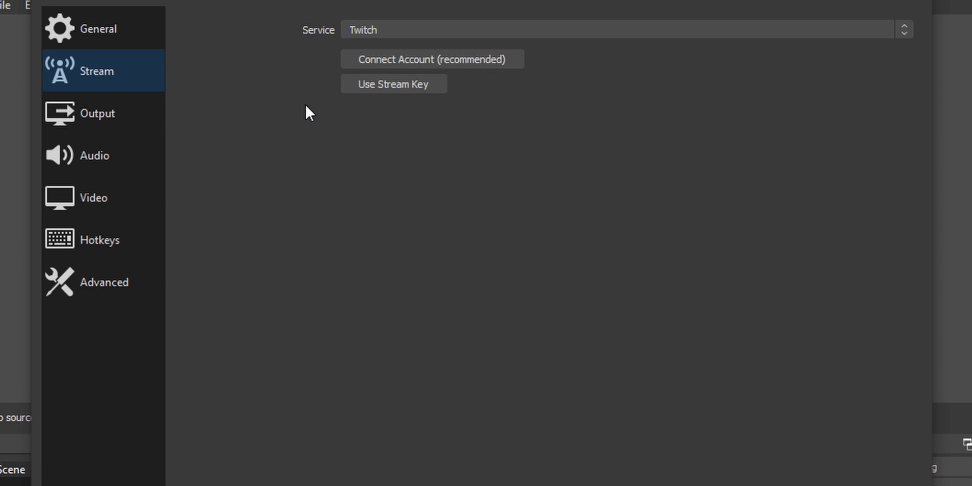
left_click(620, 29)
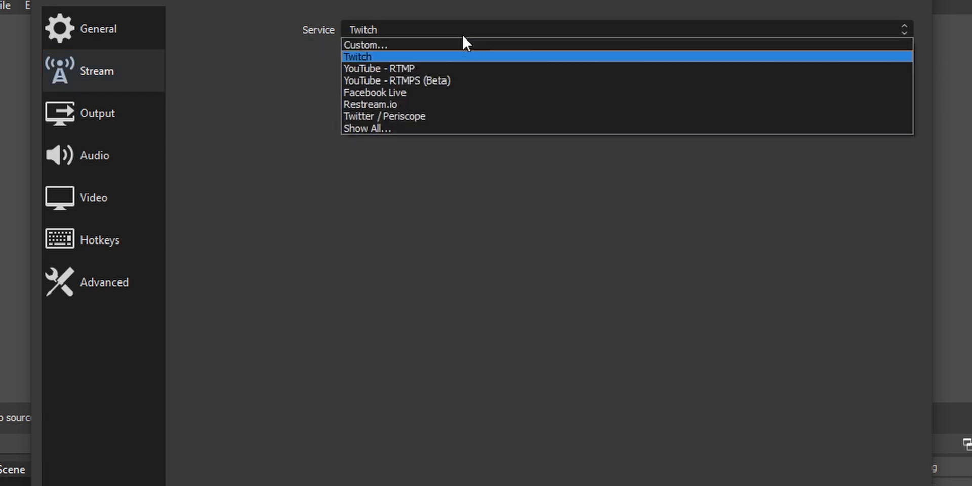
left_click(357, 57)
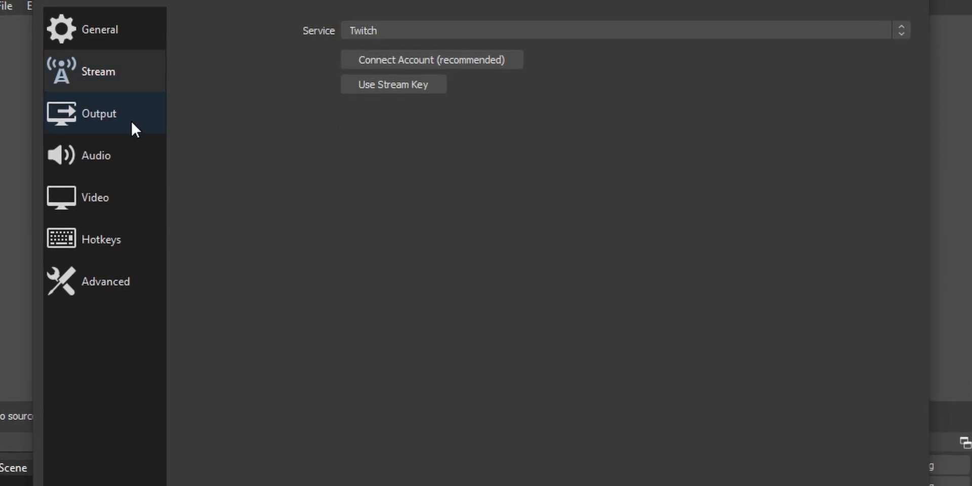
On the Output page, switch Output Mode to Advanced and keep the Standard recording type
left_click(99, 112)
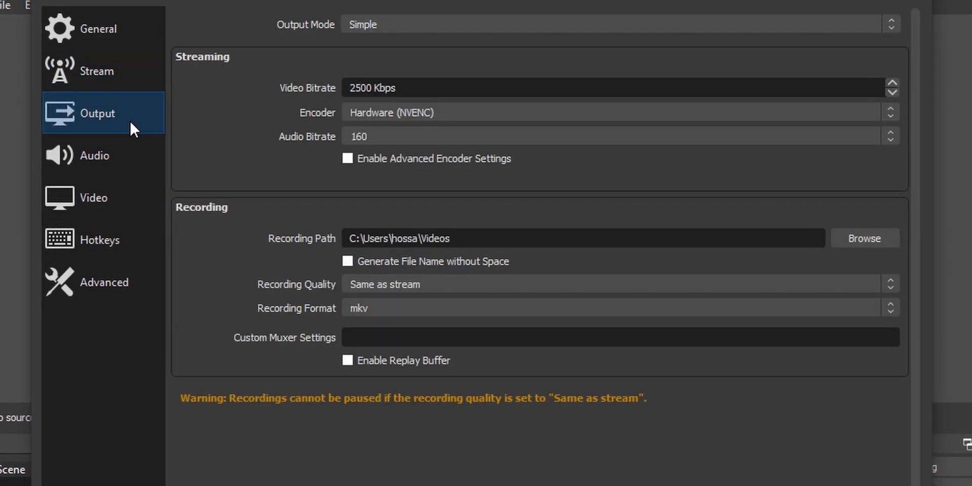
left_click(614, 24)
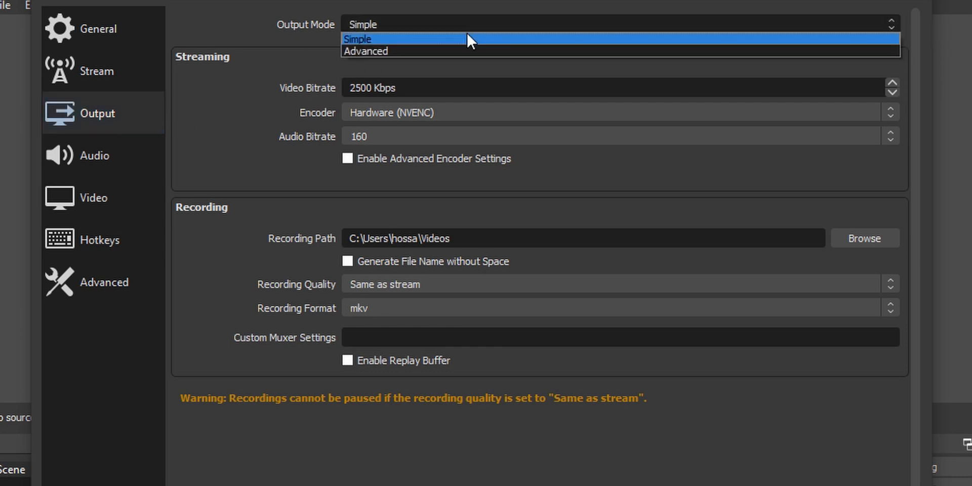
left_click(366, 50)
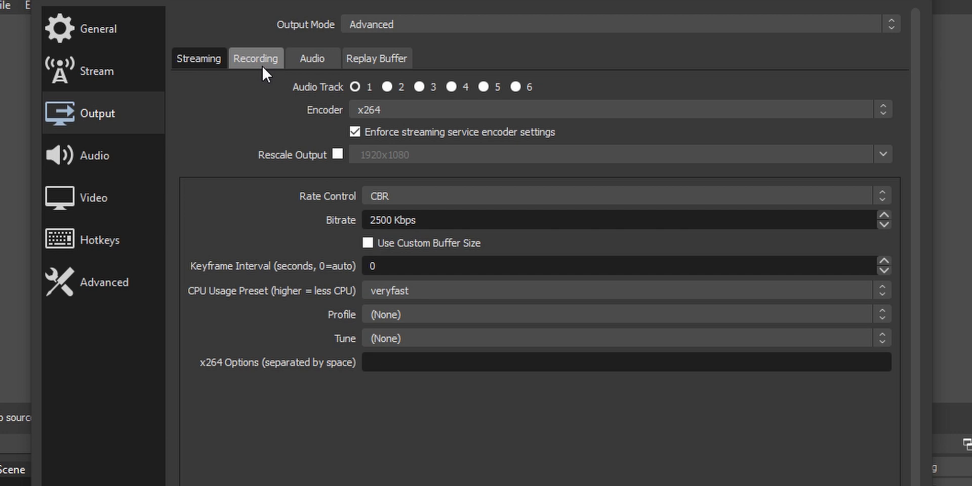
left_click(255, 58)
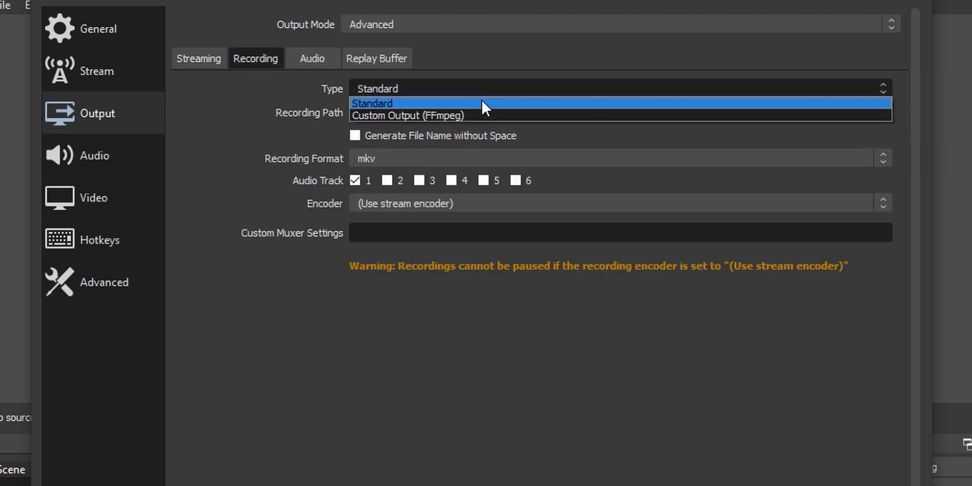
left_click(372, 103)
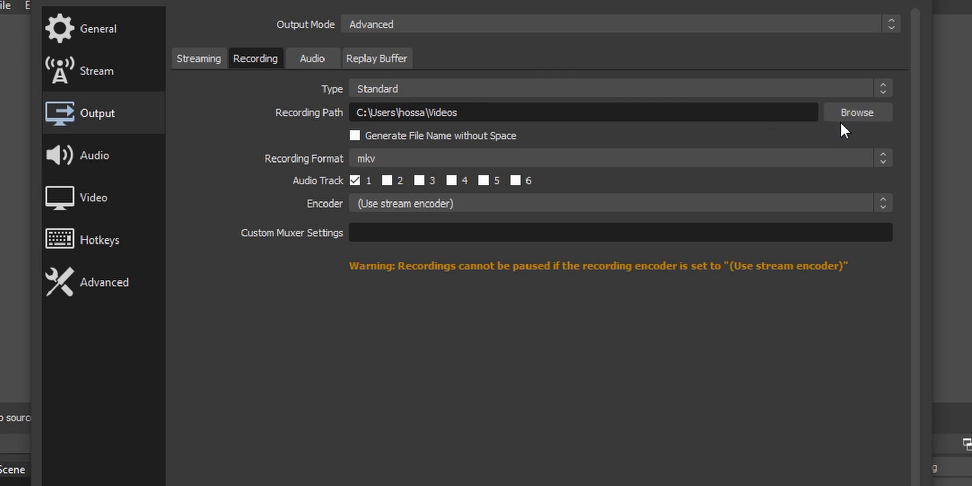
Set the recording path to the 'recording' folder on the Desktop
left_click(857, 112)
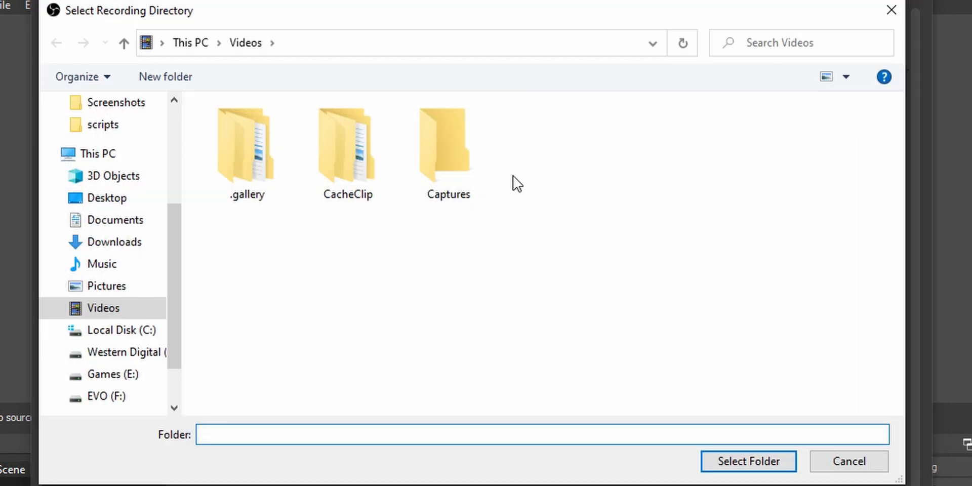
left_click(105, 197)
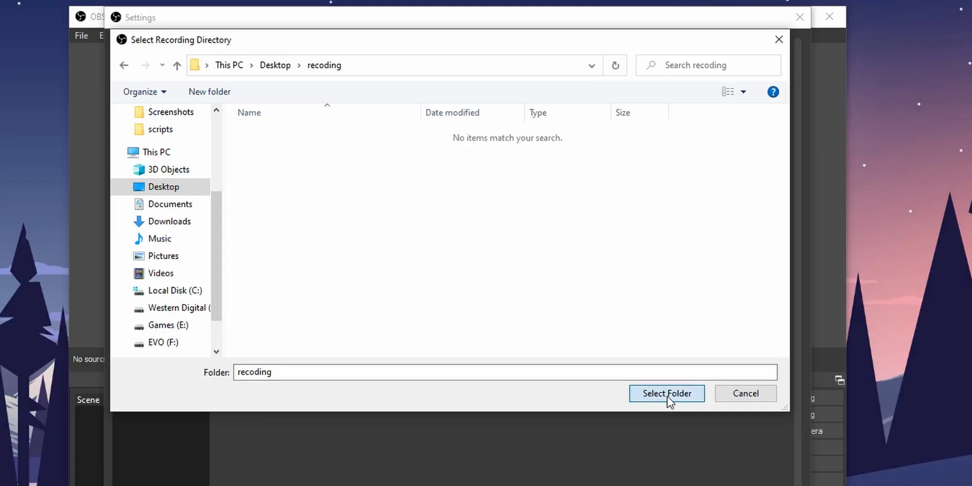
left_click(666, 393)
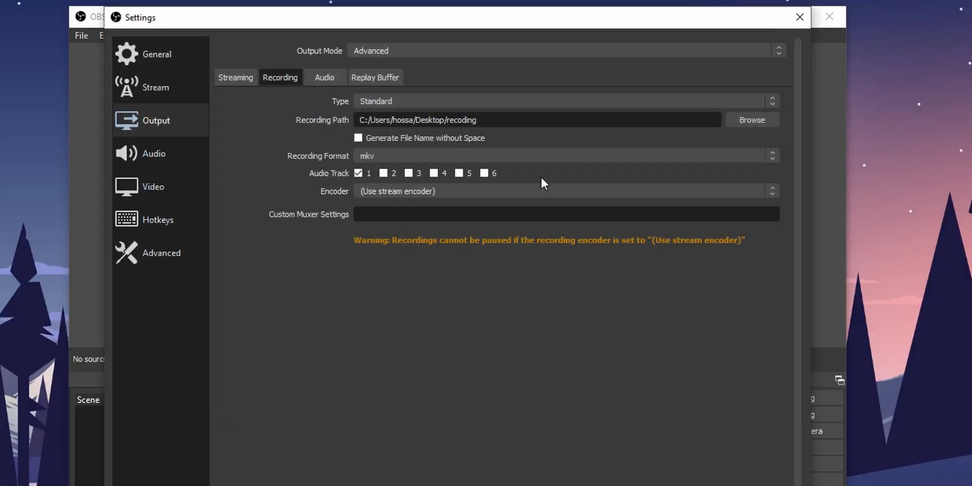
mouse_move(558, 163)
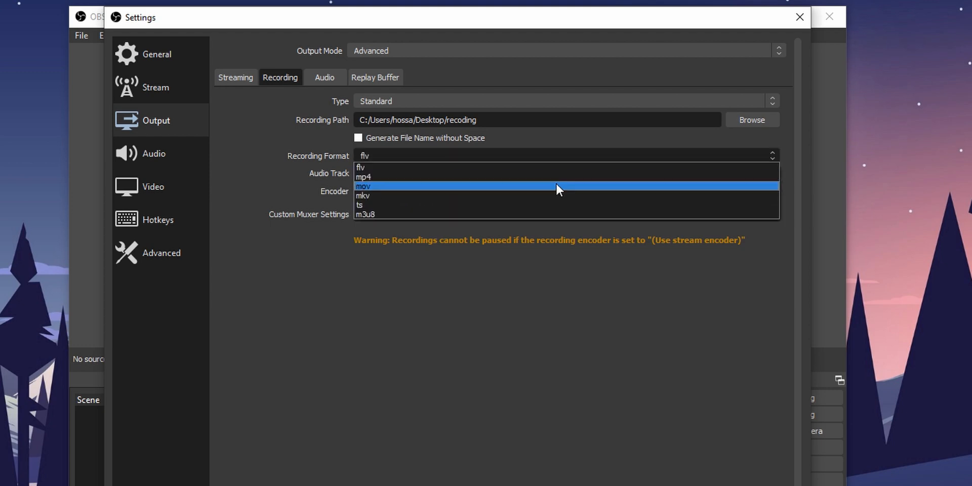
Set the recording format to mkv after briefly trying mp4
left_click(363, 195)
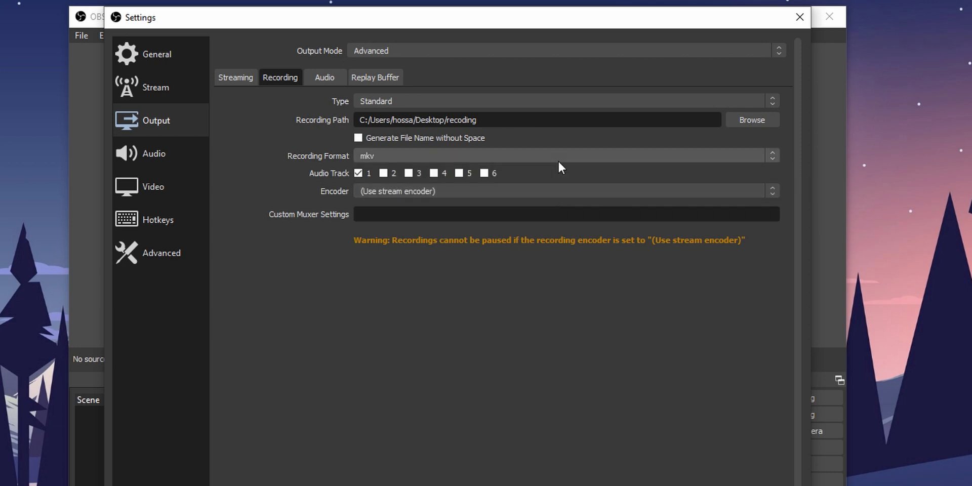
left_click(565, 156)
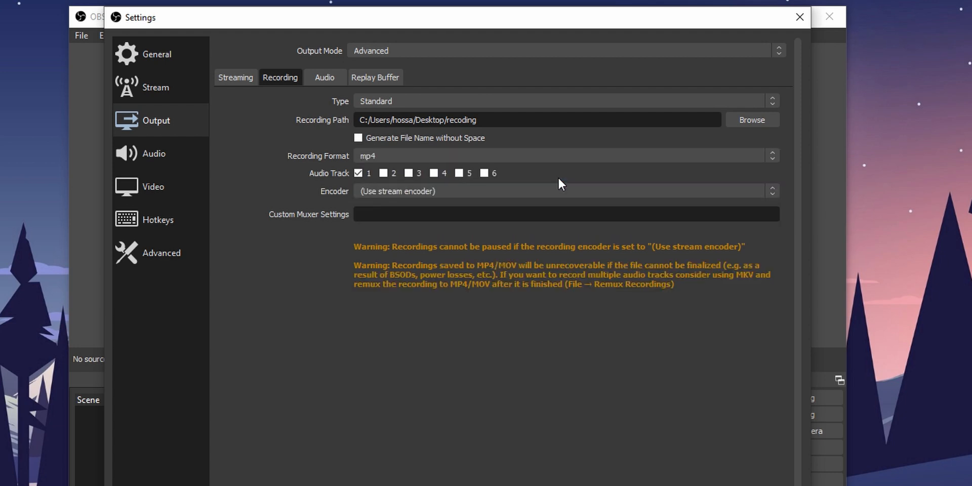
mouse_move(493, 249)
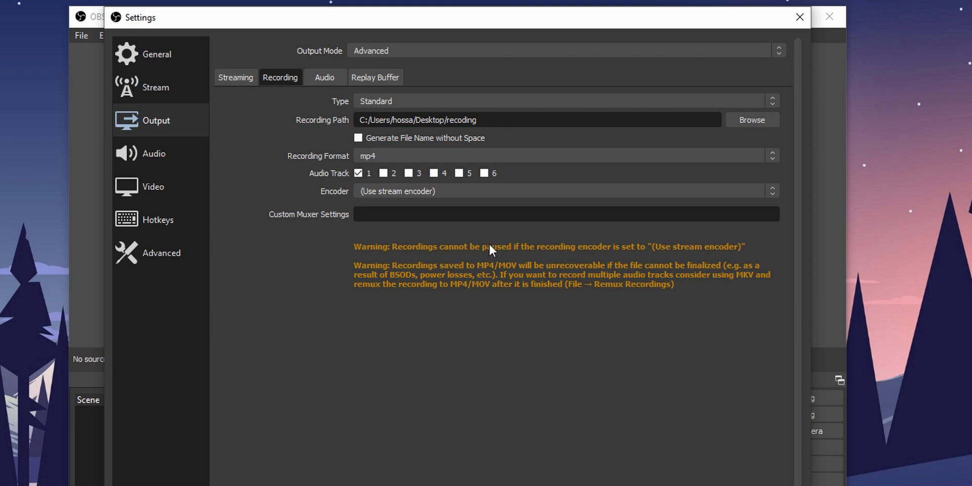
mouse_move(625, 157)
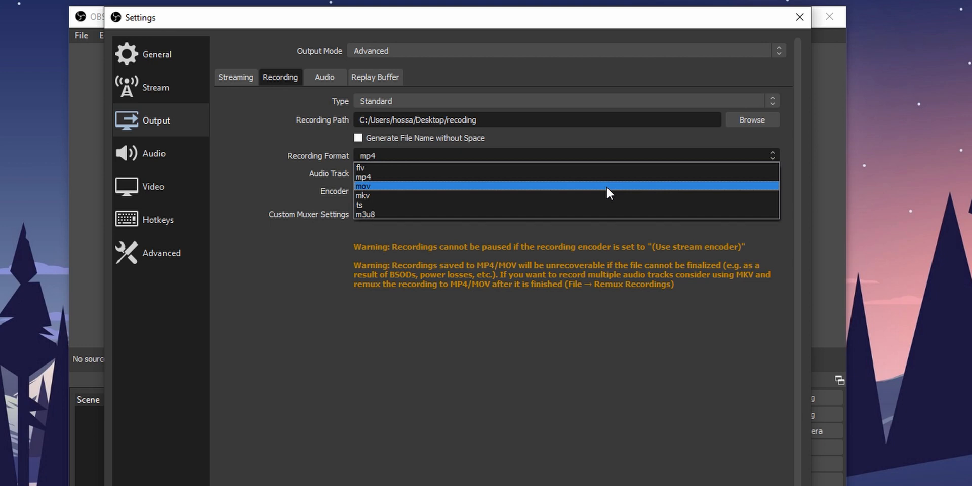
left_click(362, 195)
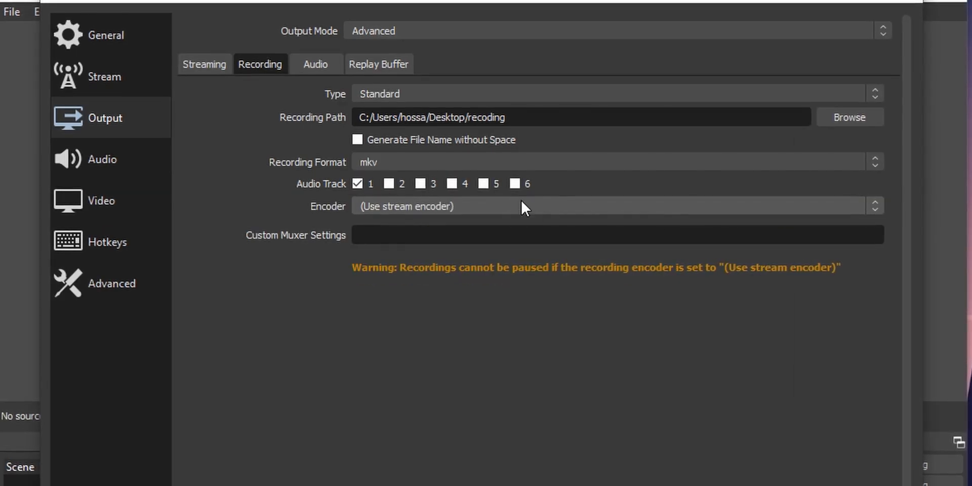
Choose the NVIDIA NVENC H.264 (new) recording encoder with a 6000 Kbps bitrate
left_click(617, 206)
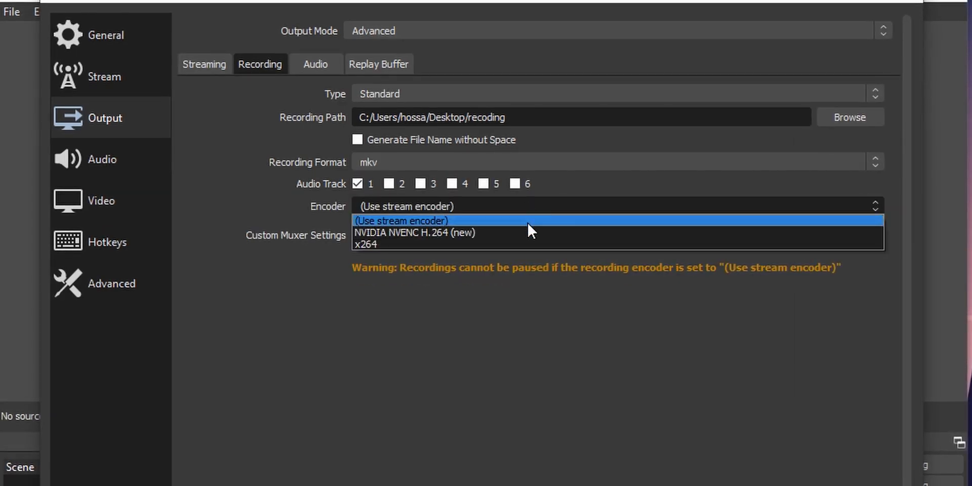
left_click(416, 233)
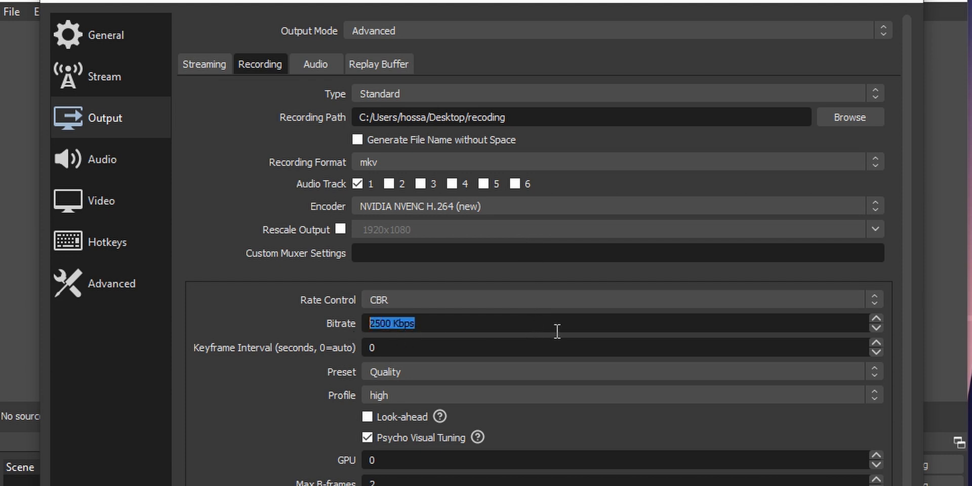
type("600")
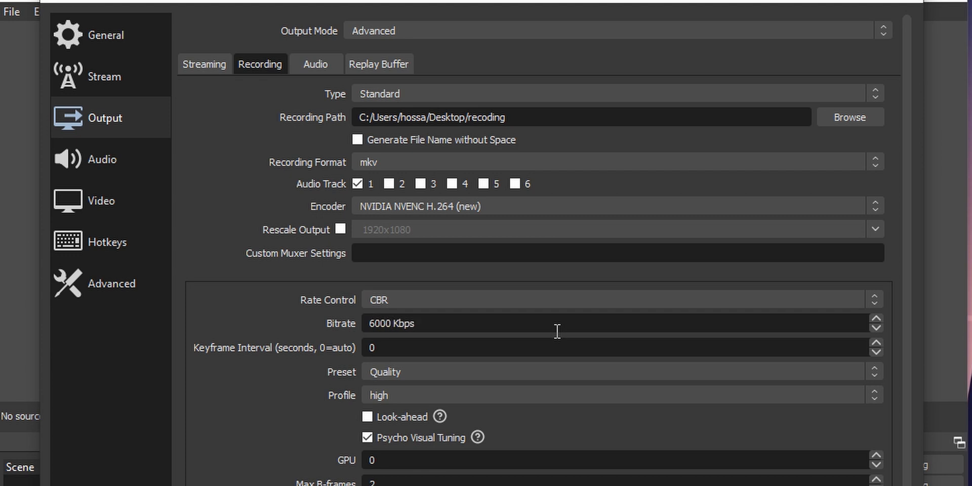
scroll("down", 3)
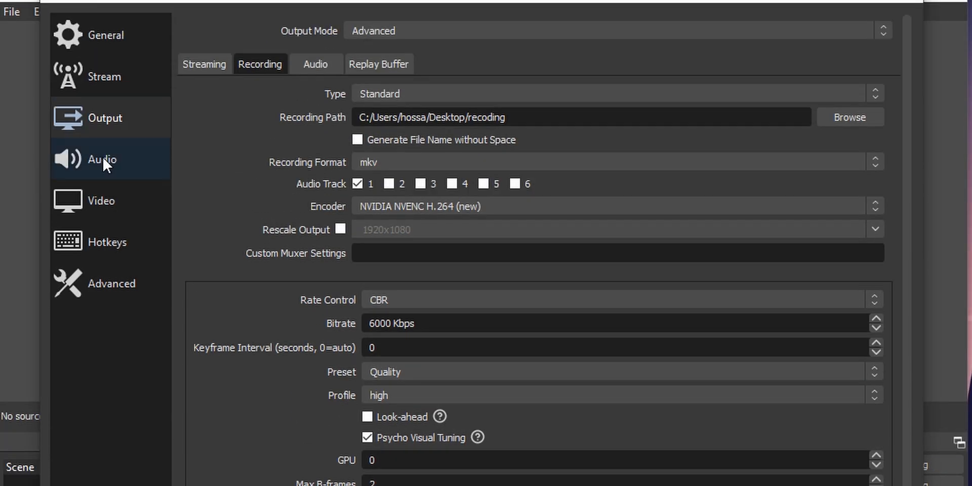
On the Video page, set output resolution to 1920x1080 and frame rate to 29.97 FPS
left_click(102, 159)
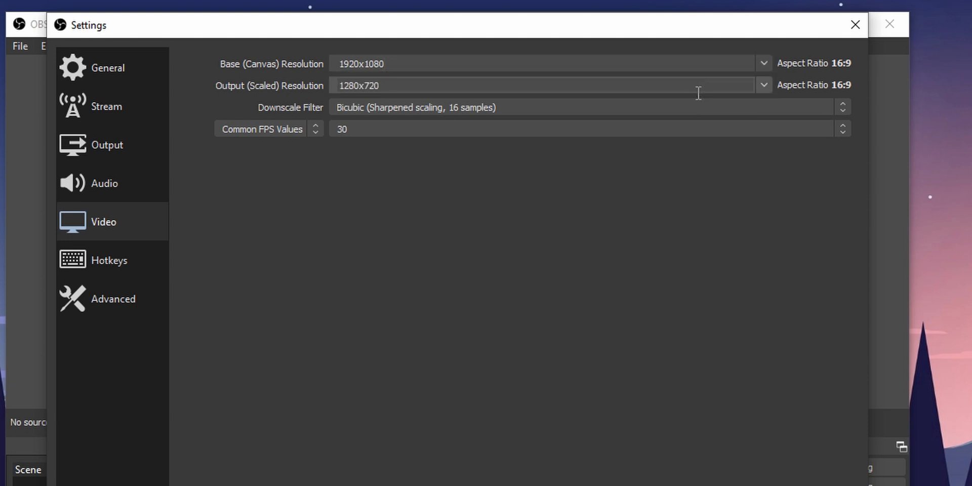
left_click(764, 85)
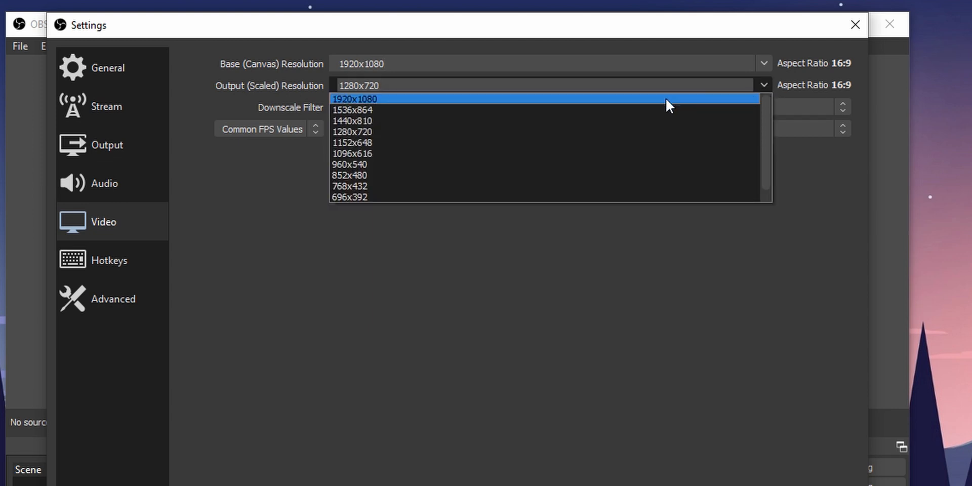
left_click(354, 98)
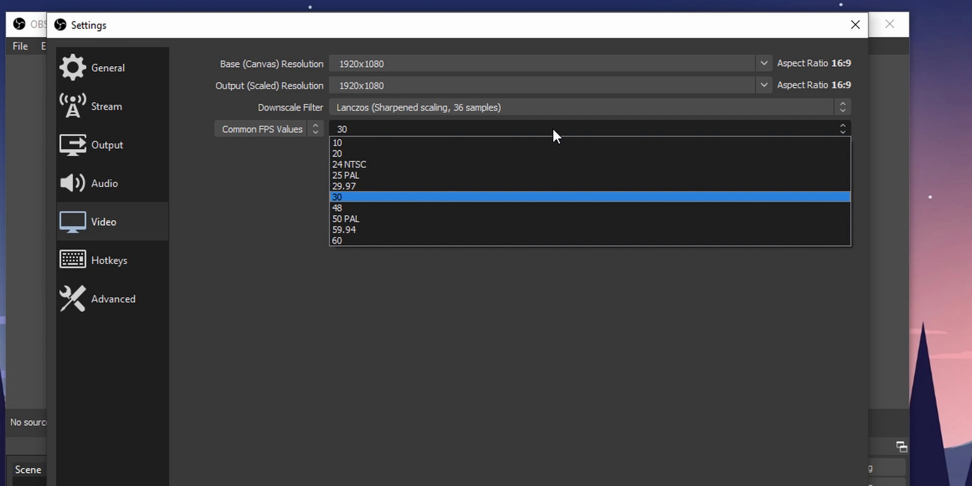
mouse_move(546, 186)
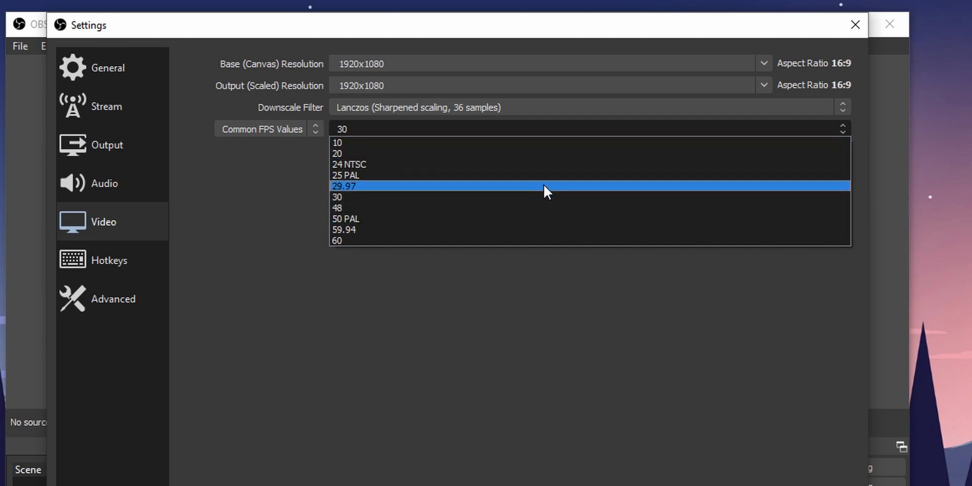
left_click(344, 186)
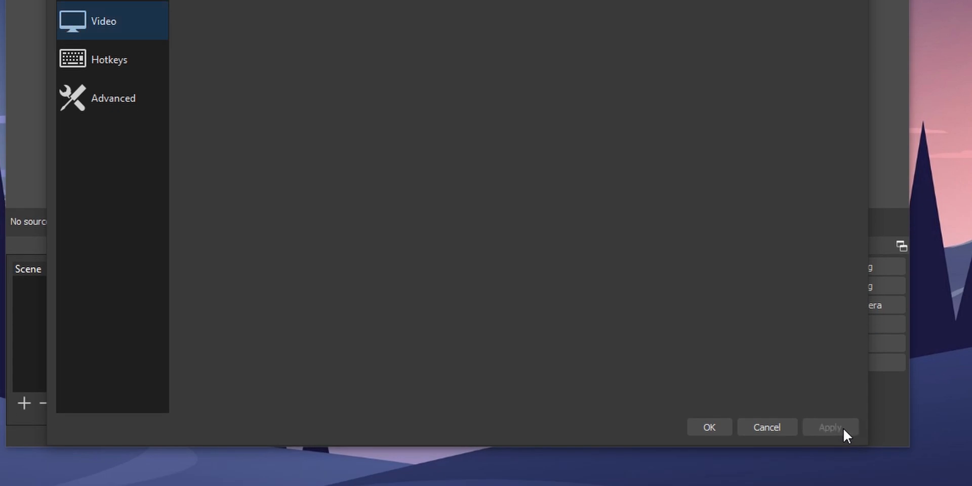
Save and close Settings, then drag the Mic/Aux fader fully down
left_click(709, 427)
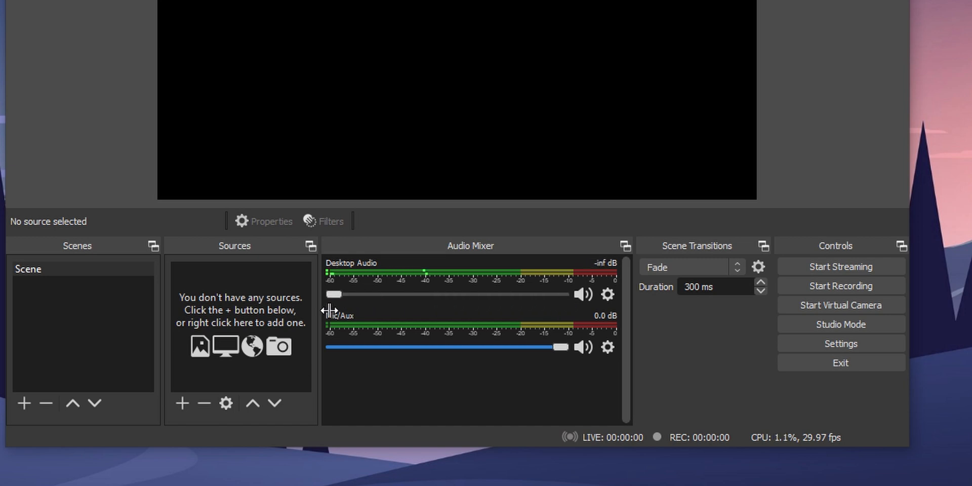
left_click_drag(556, 347, 450, 348)
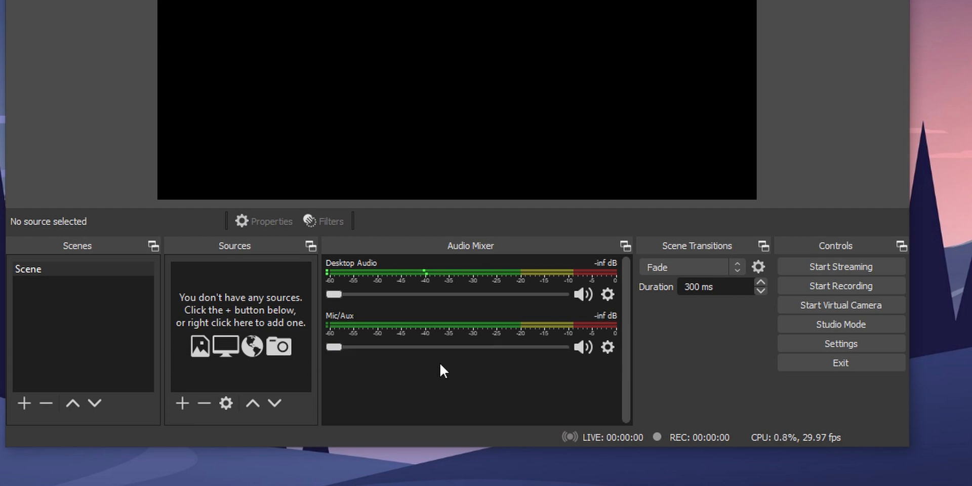
mouse_move(226, 403)
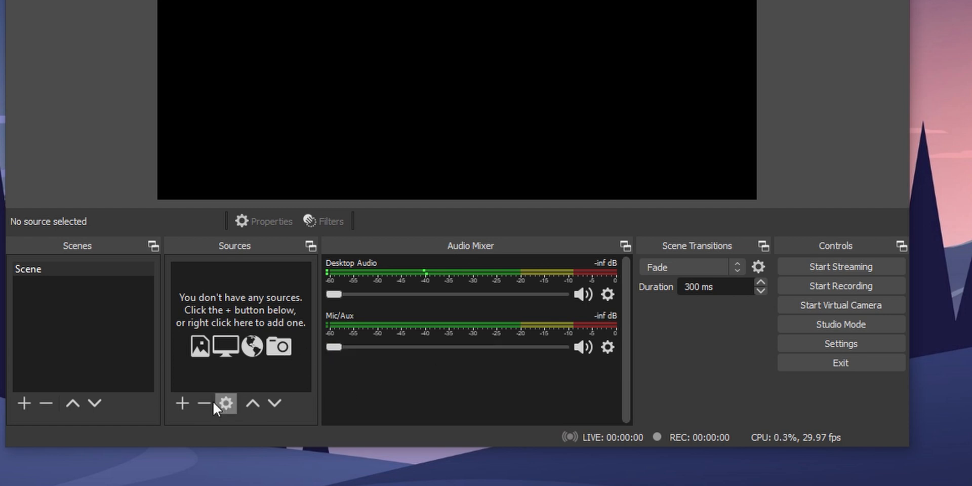
Add a Display Capture source for Display 1 with default properties
left_click(181, 405)
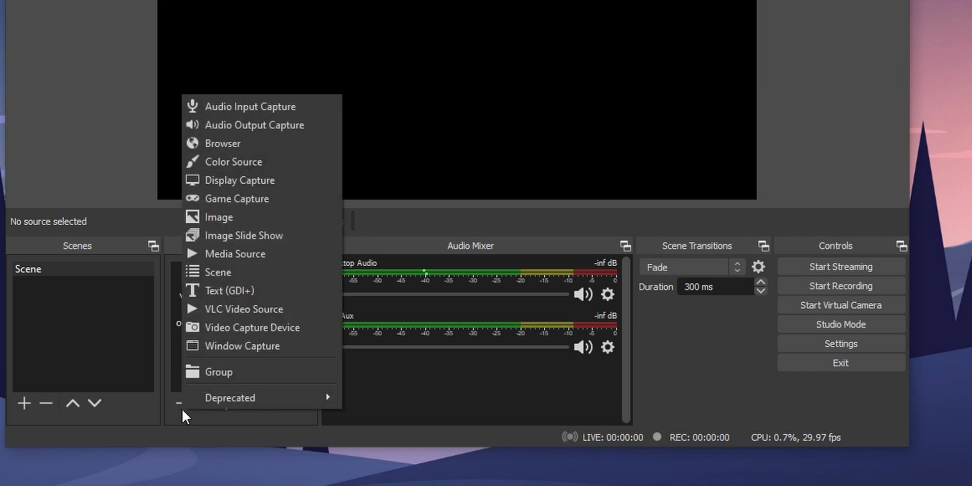
mouse_move(255, 181)
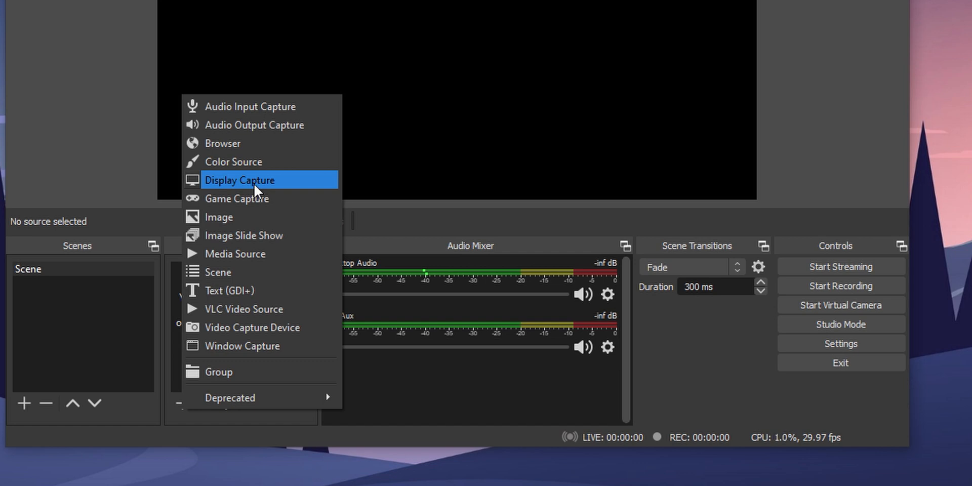
mouse_move(260, 198)
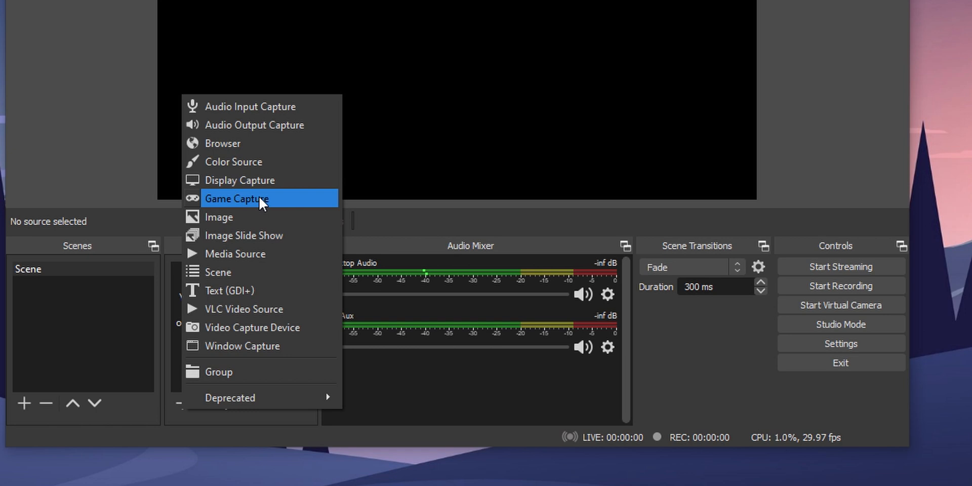
mouse_move(286, 188)
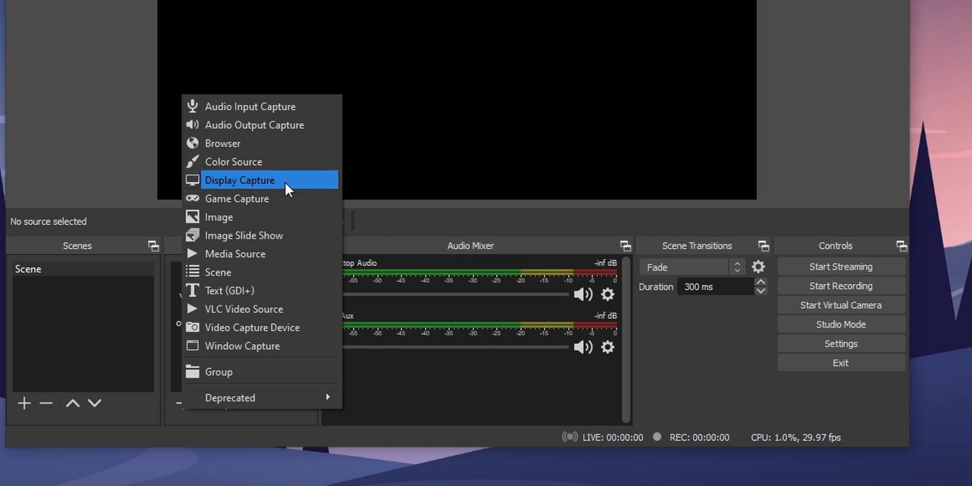
left_click(241, 181)
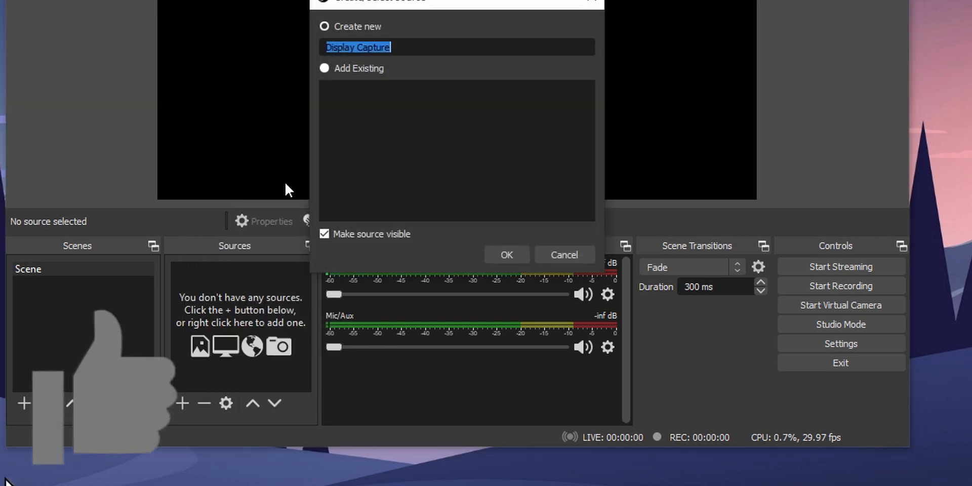
left_click(507, 254)
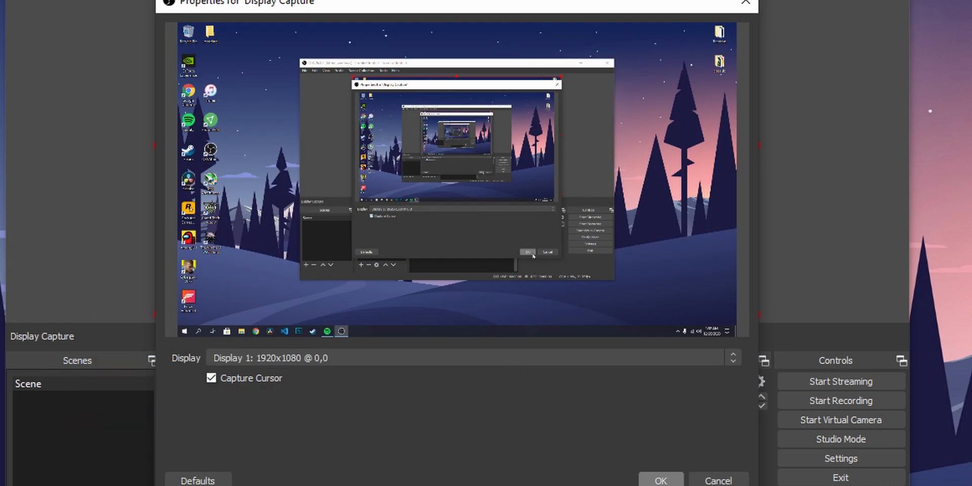
left_click(661, 481)
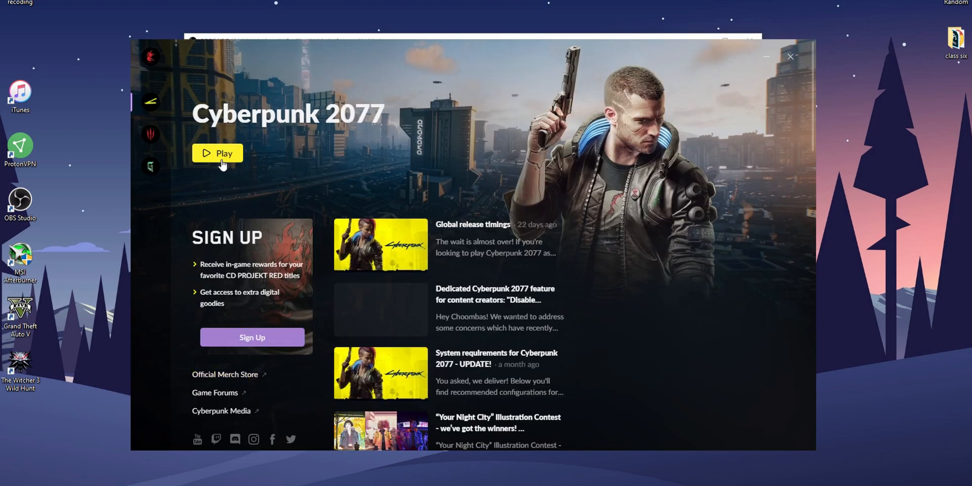
Launch Cyberpunk 2077 from its launcher and switch back to the OBS window
left_click(217, 153)
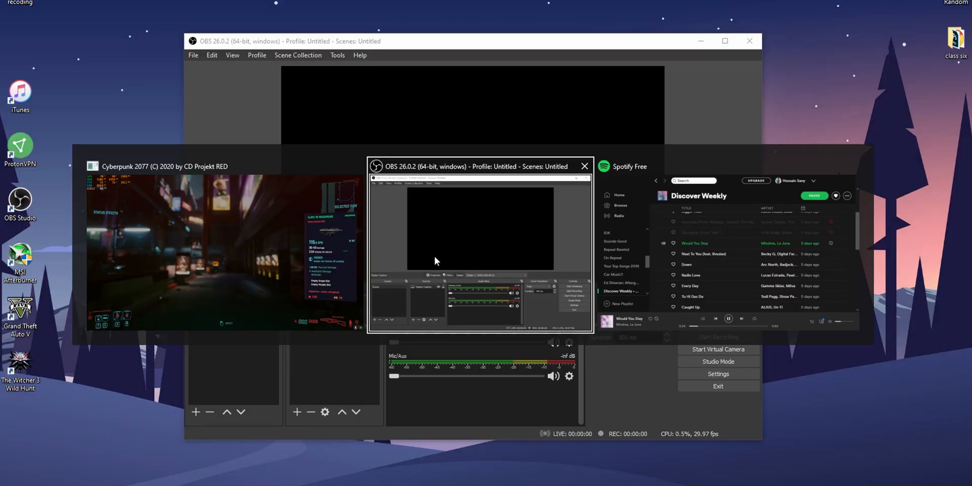
left_click(584, 166)
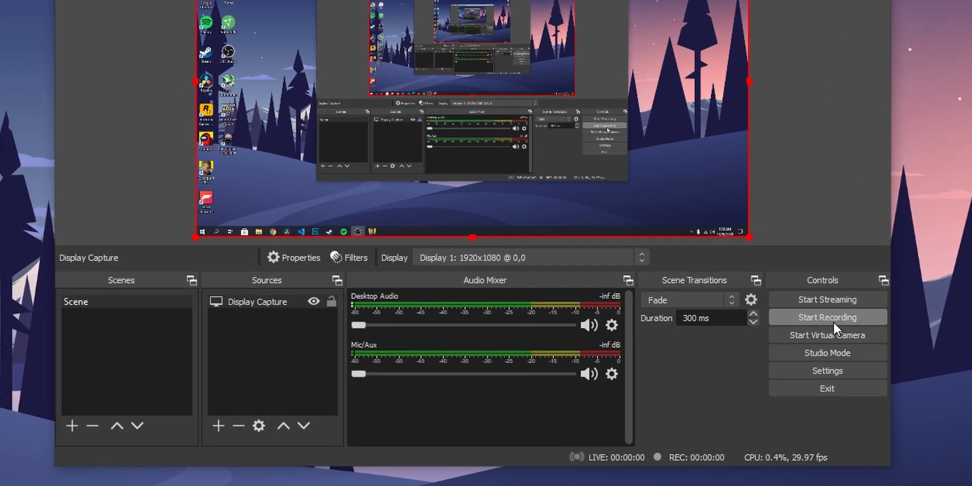
Start recording the Display Capture scene
left_click(828, 317)
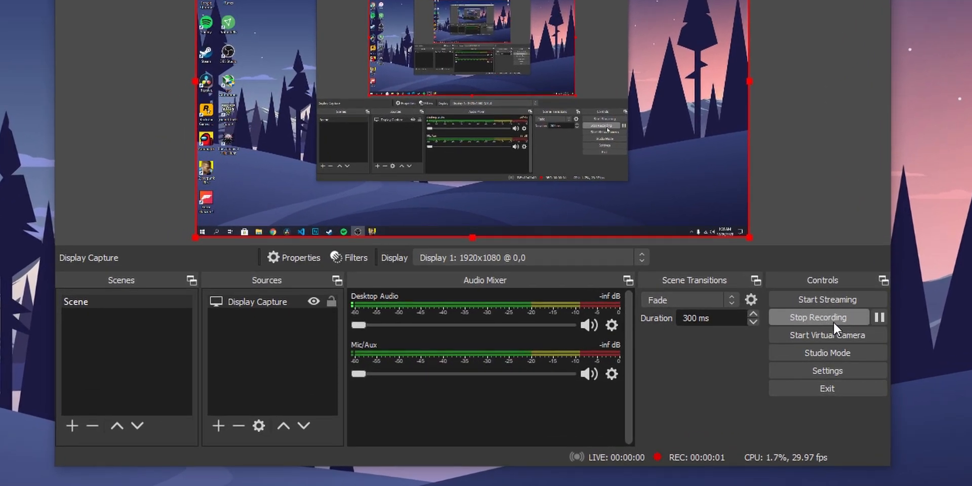
mouse_move(659, 397)
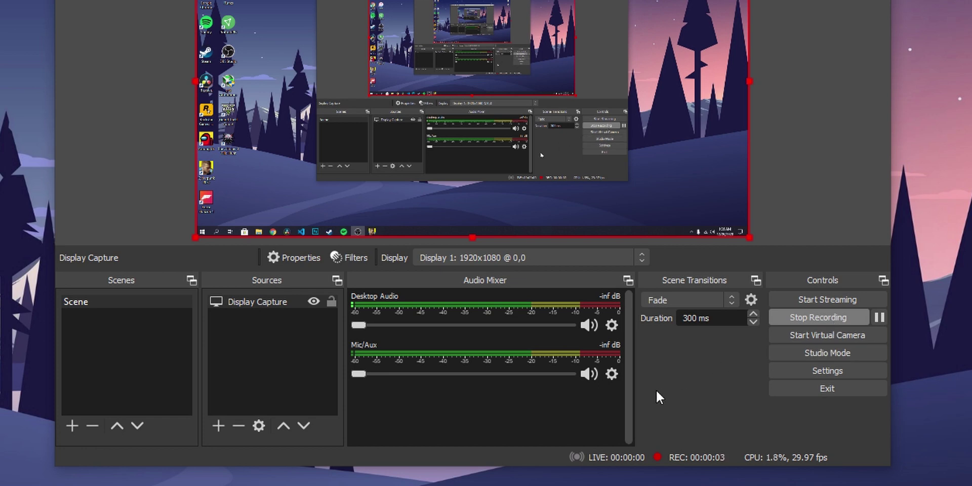